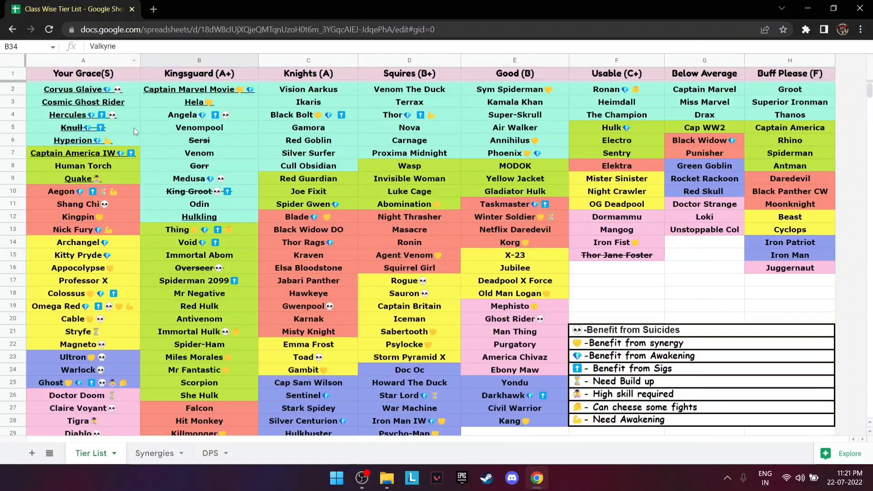
click(308, 268)
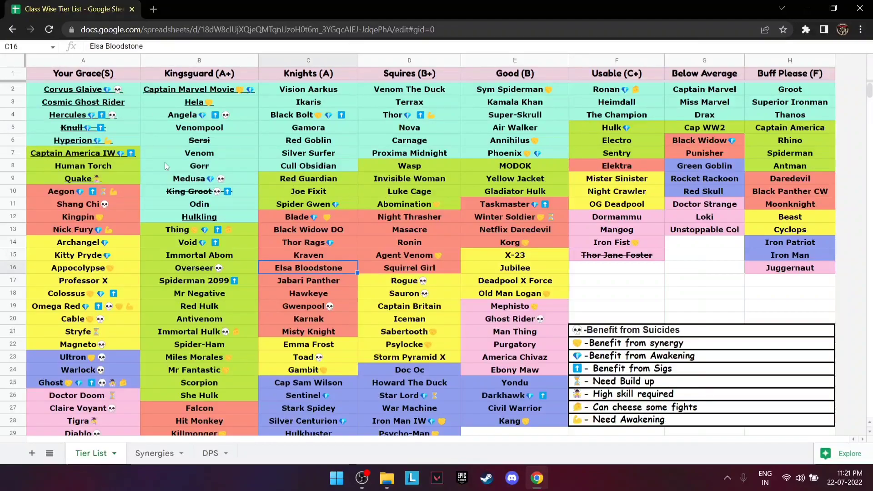
click(199, 166)
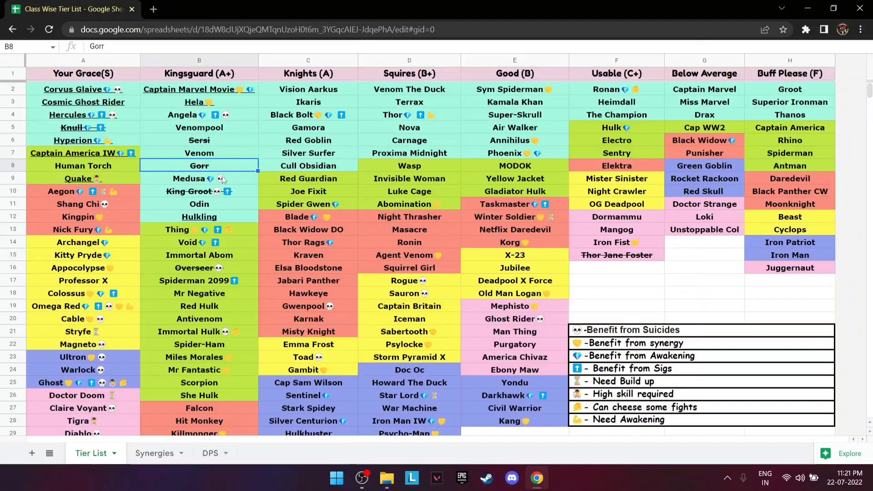
scroll(down, 3)
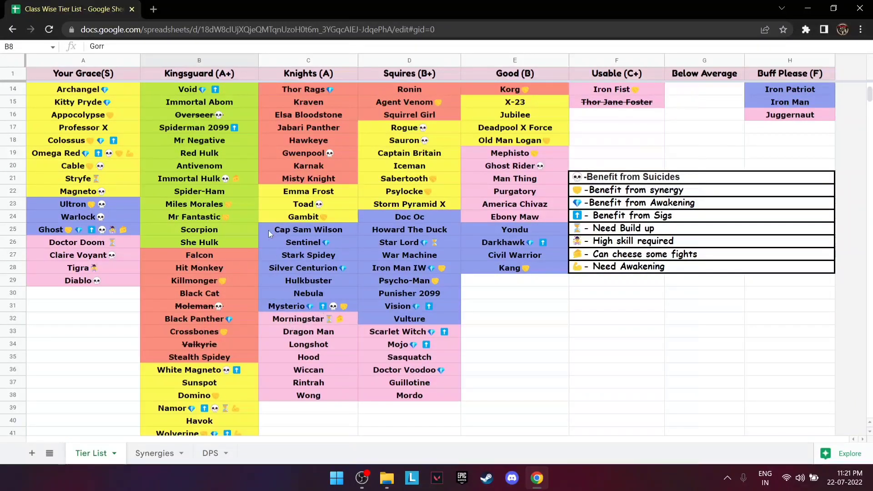
scroll(down, 3)
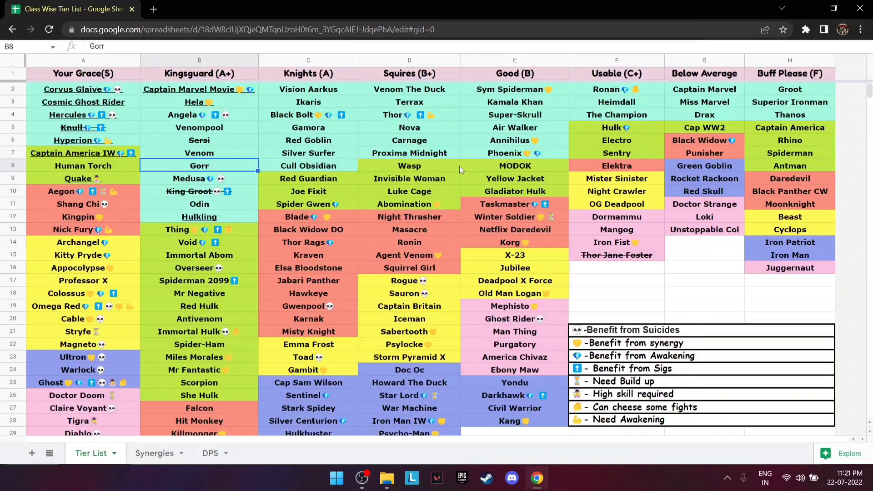
mouse_move(139, 174)
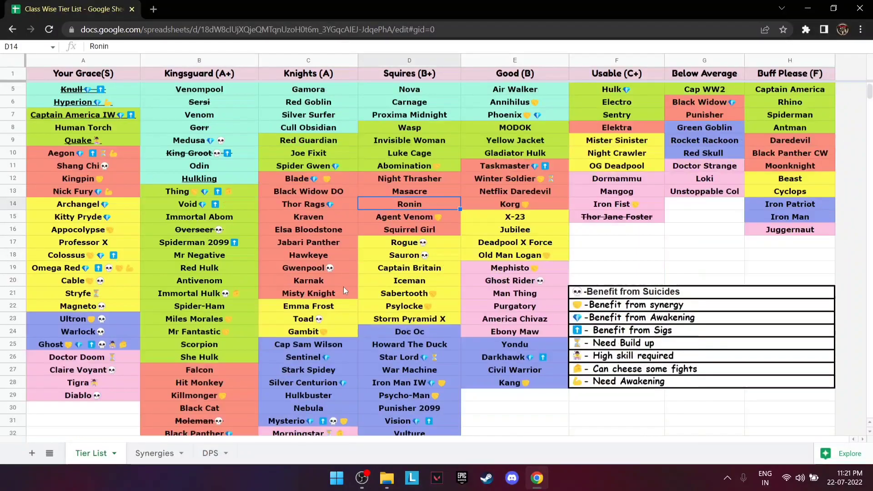
scroll(down, 3)
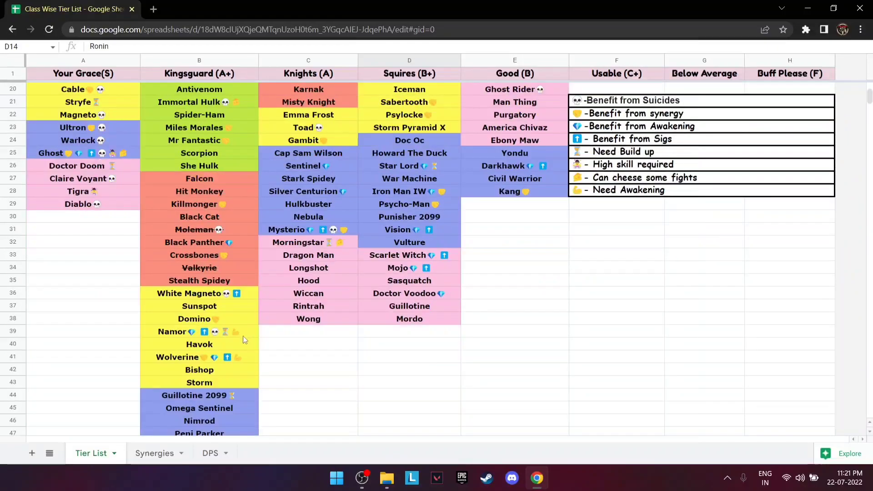
scroll(down, 3)
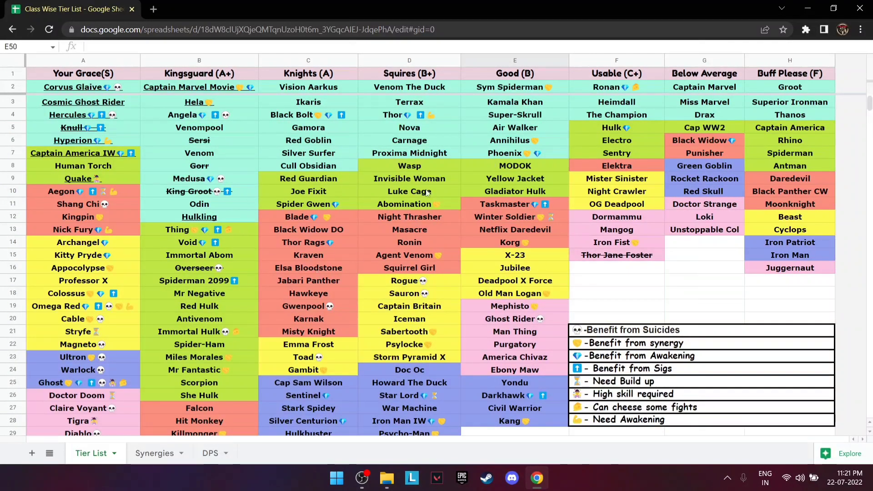
click(410, 203)
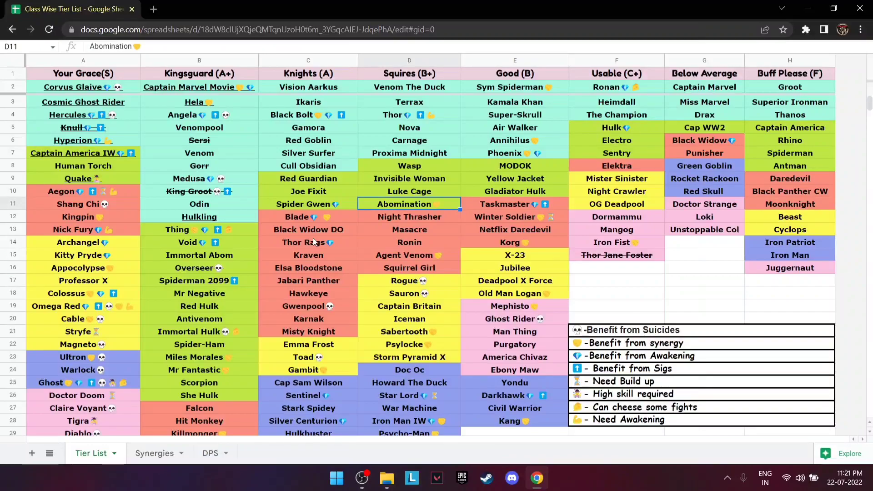
mouse_move(290, 262)
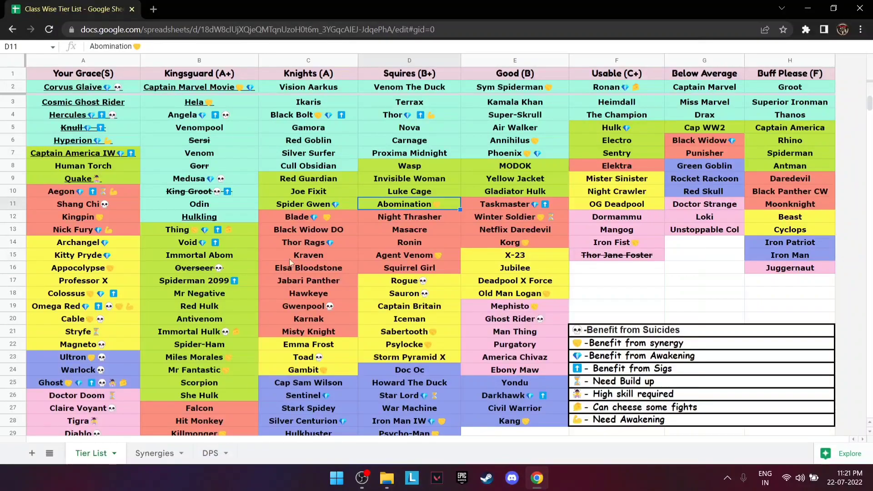
click(154, 453)
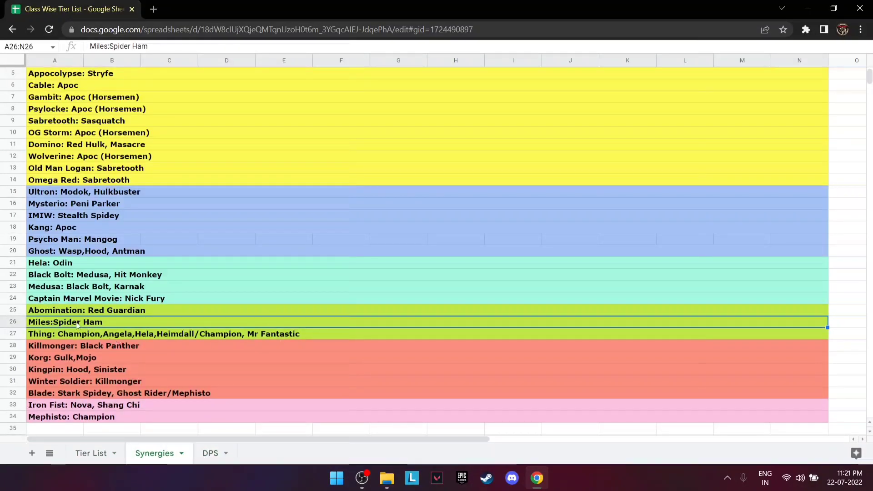
click(210, 453)
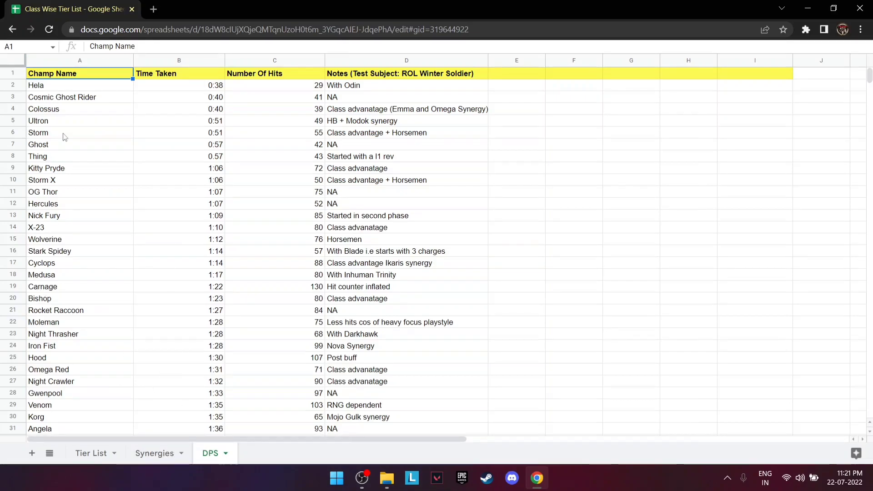
scroll(down, 3)
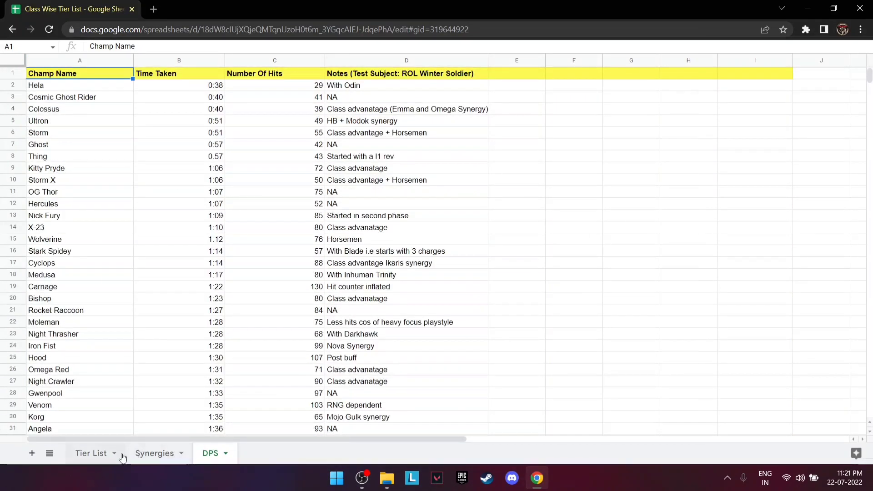
click(91, 453)
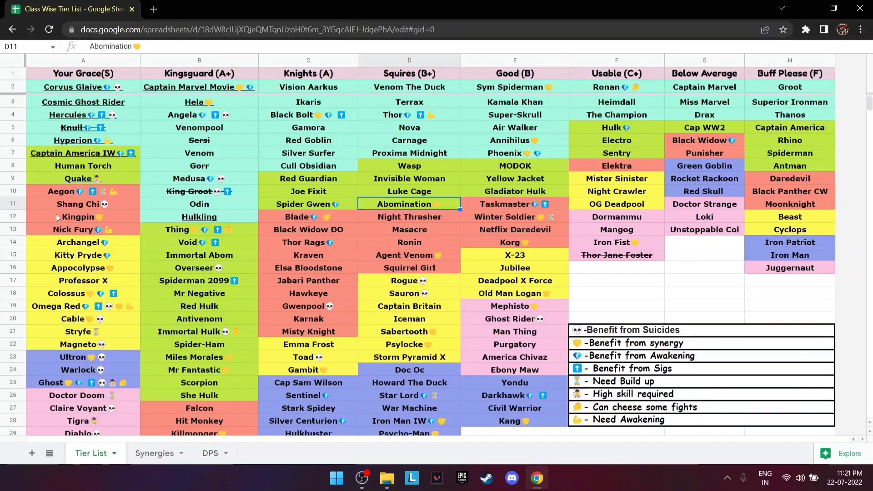
scroll(down, 3)
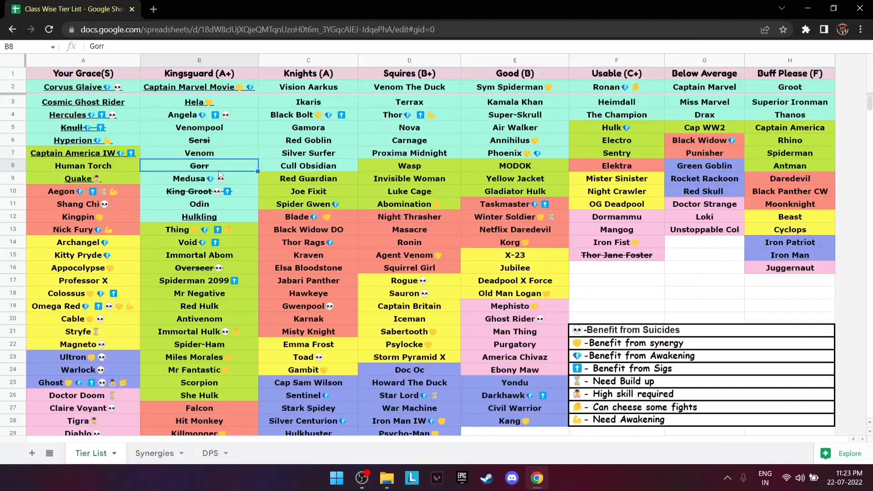
scroll(down, 3)
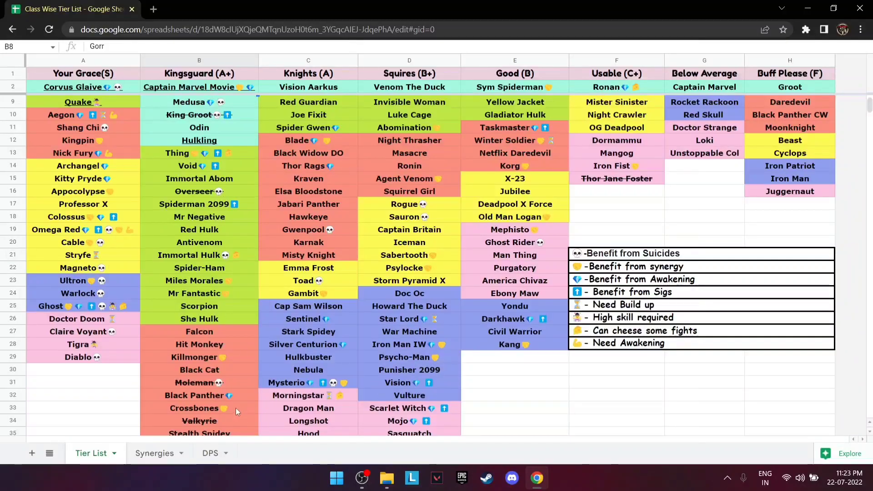
scroll(down, 3)
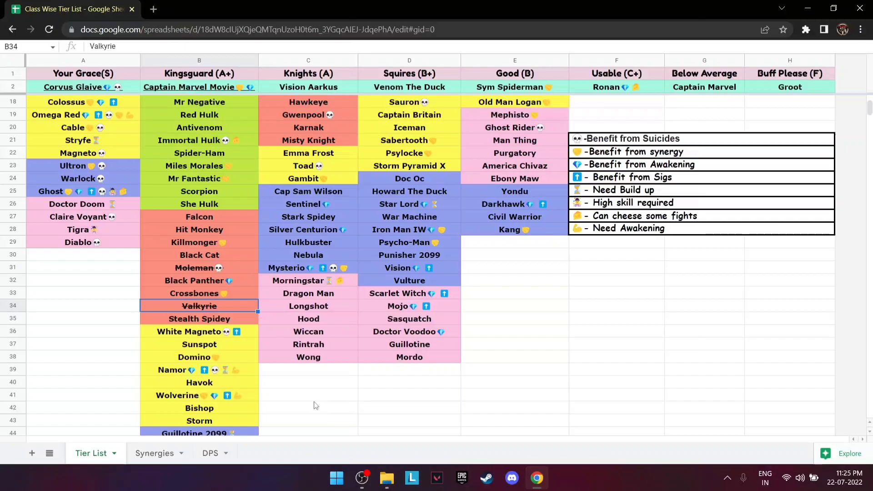
mouse_move(226, 313)
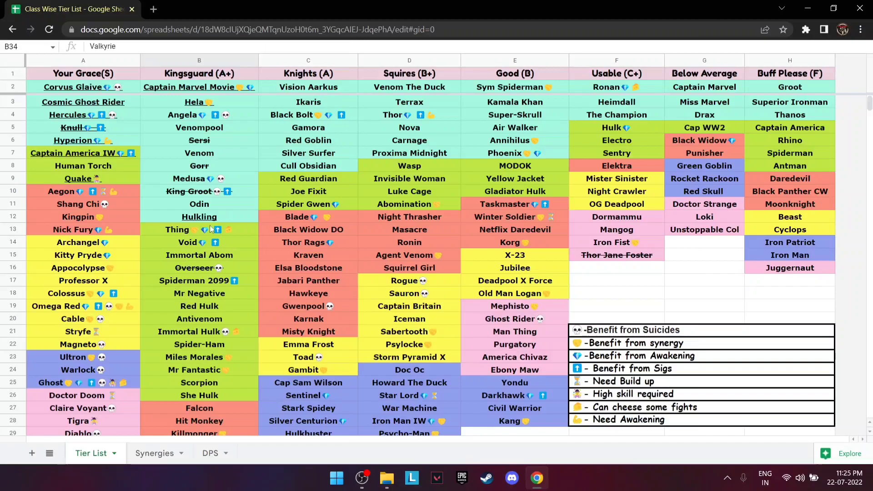
click(199, 229)
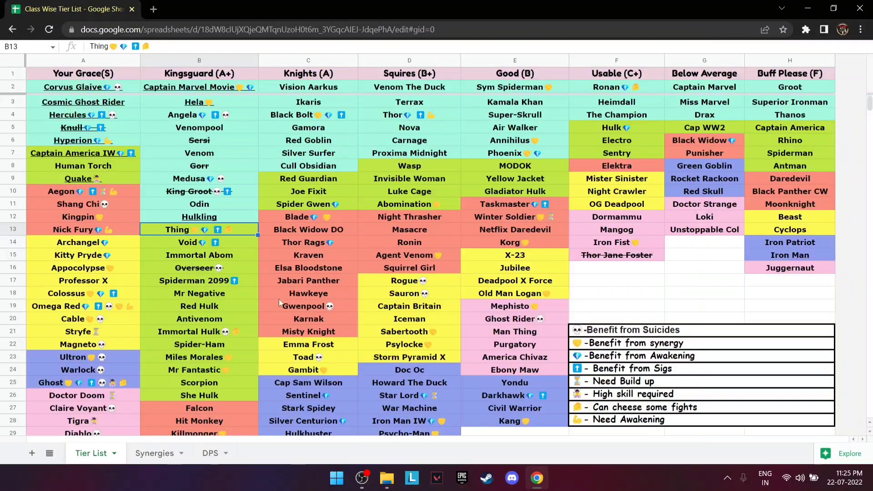
mouse_move(121, 129)
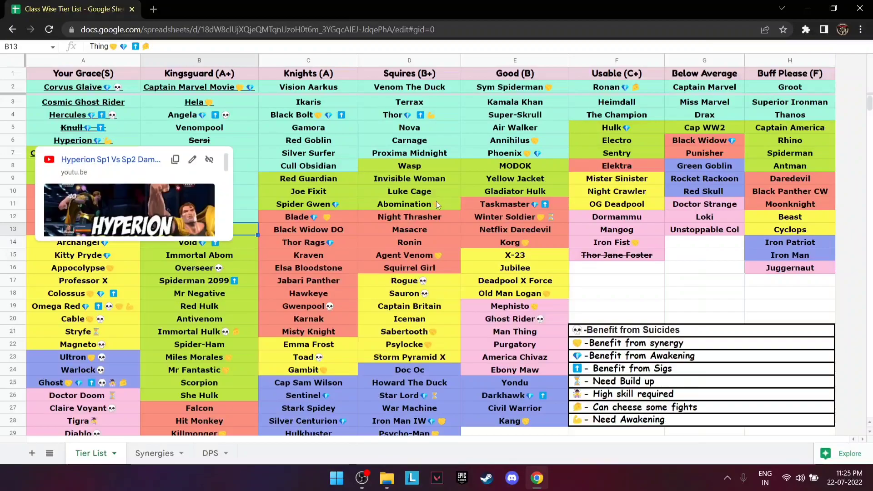
click(616, 255)
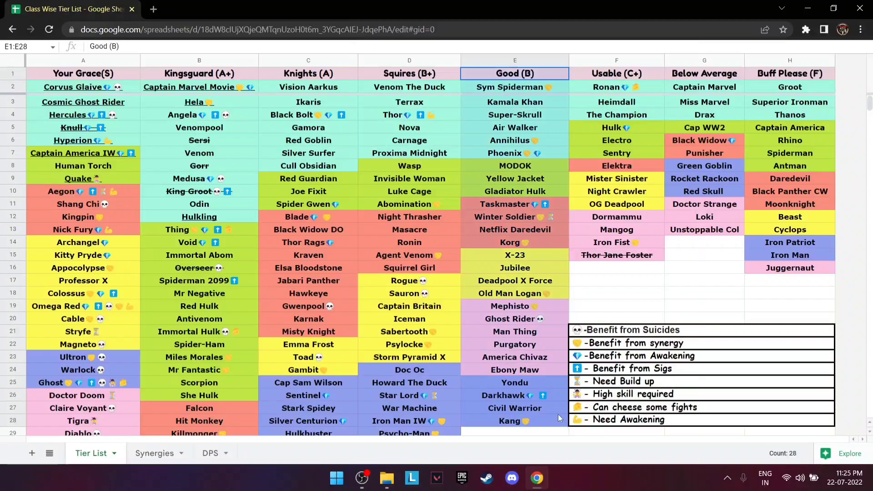
click(615, 255)
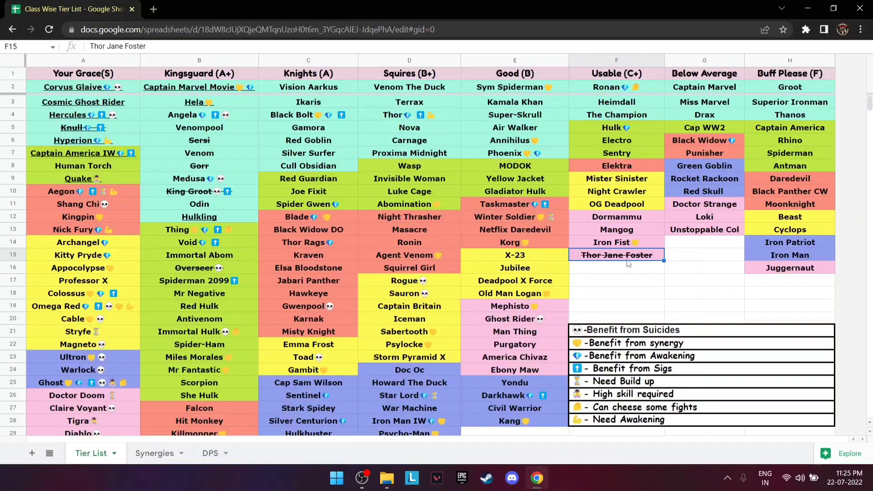
mouse_move(604, 407)
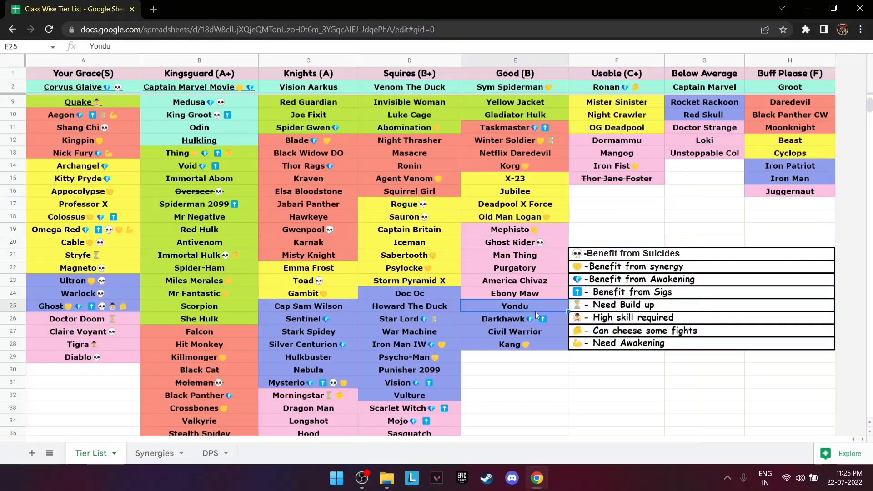
click(514, 204)
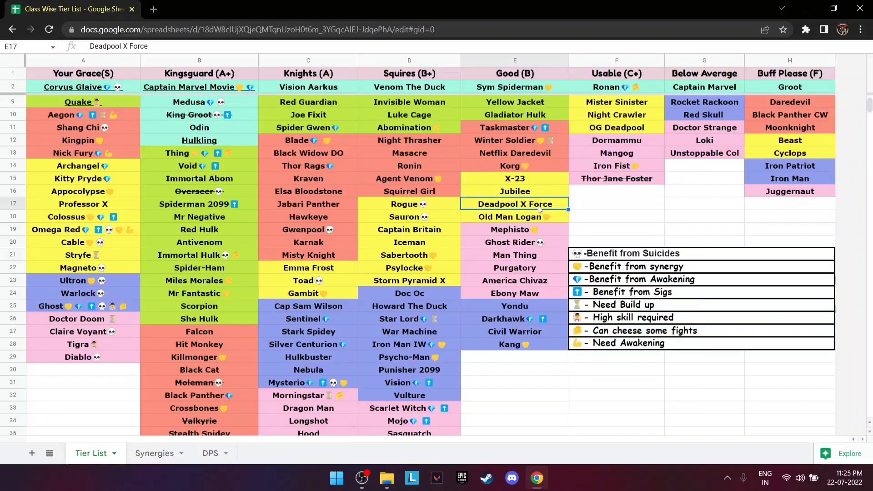
click(788, 153)
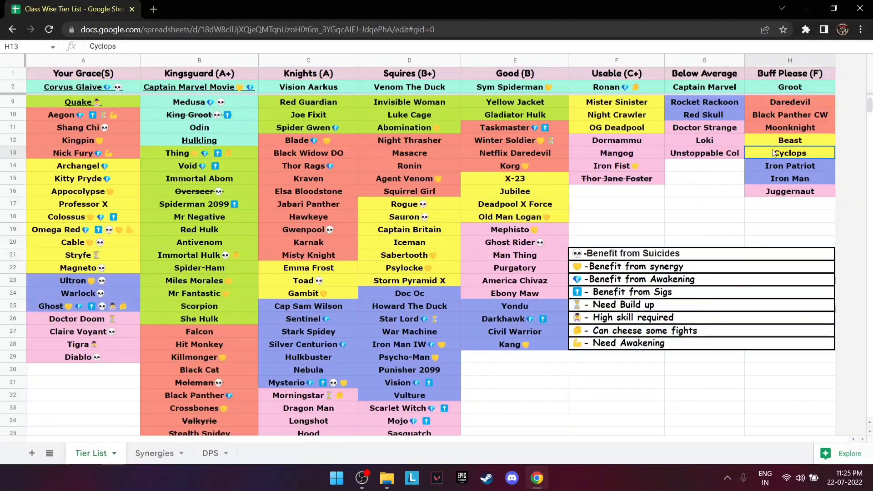
click(82, 140)
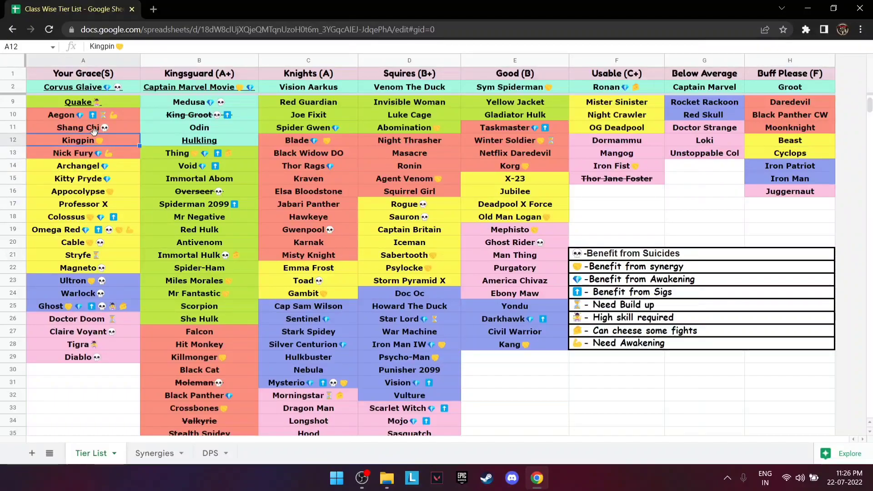
mouse_move(81, 228)
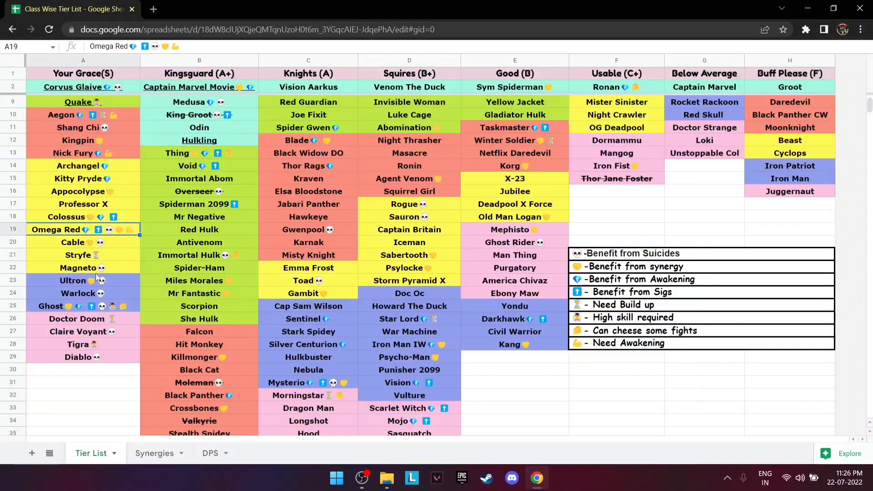
click(82, 268)
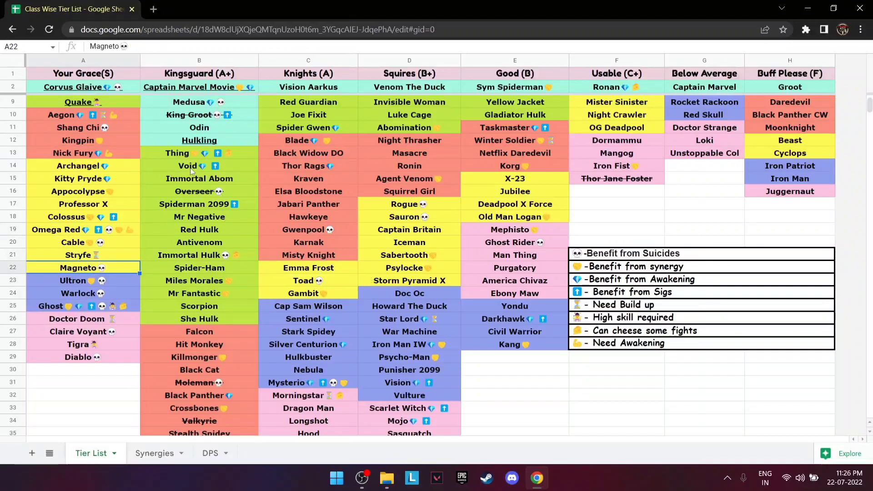
click(82, 141)
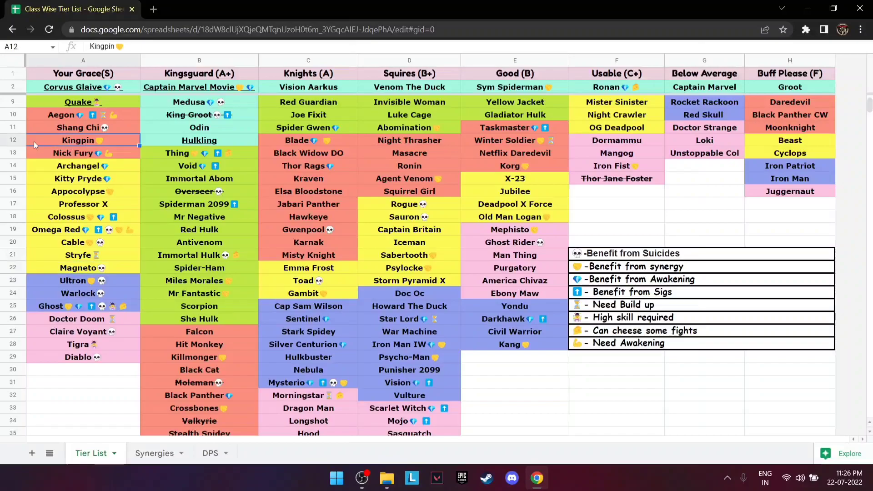
mouse_move(64, 205)
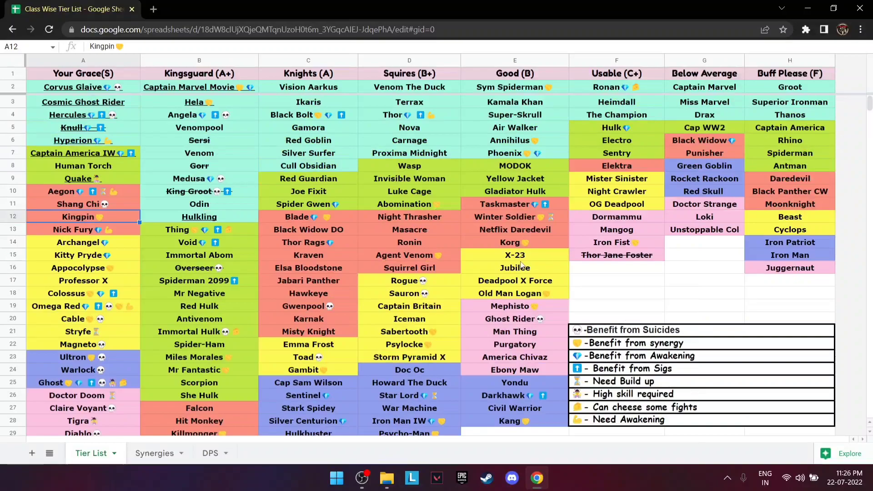
click(616, 293)
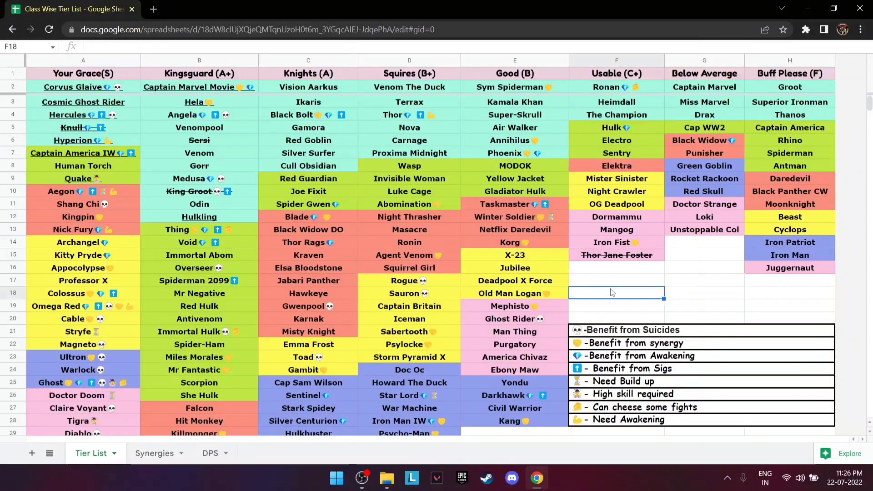
click(514, 280)
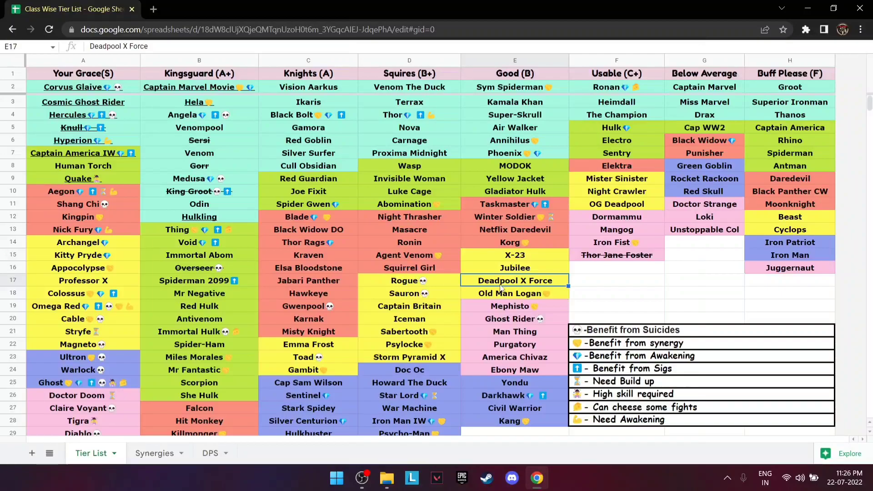
mouse_move(625, 258)
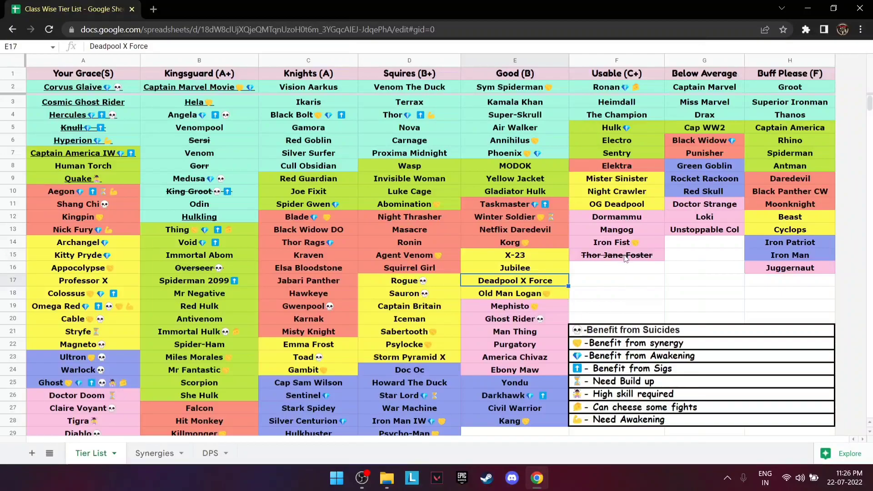
click(617, 255)
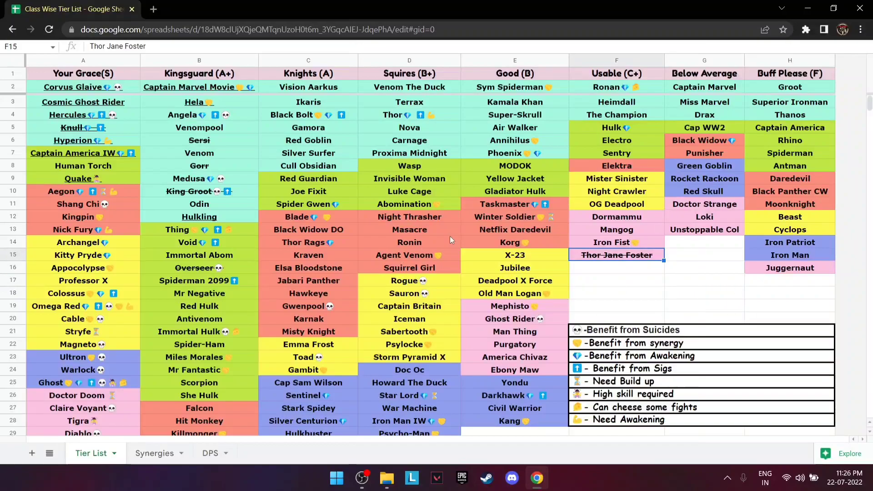
mouse_move(489, 399)
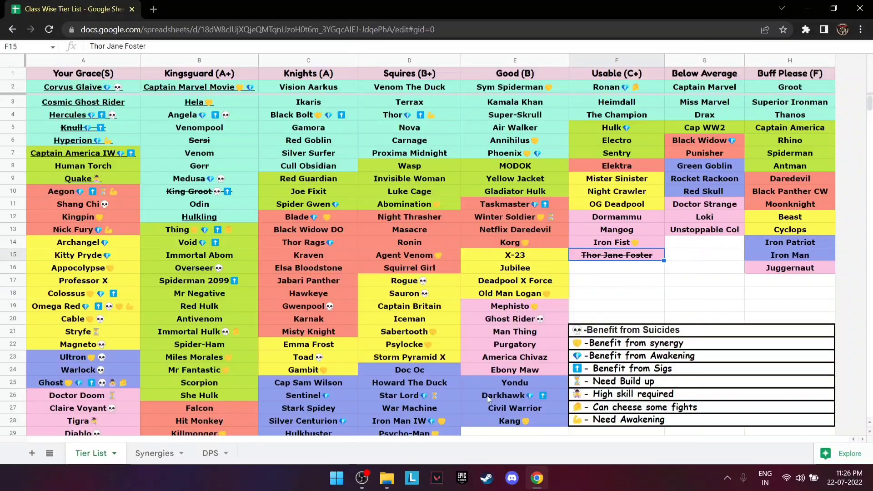
scroll(down, 3)
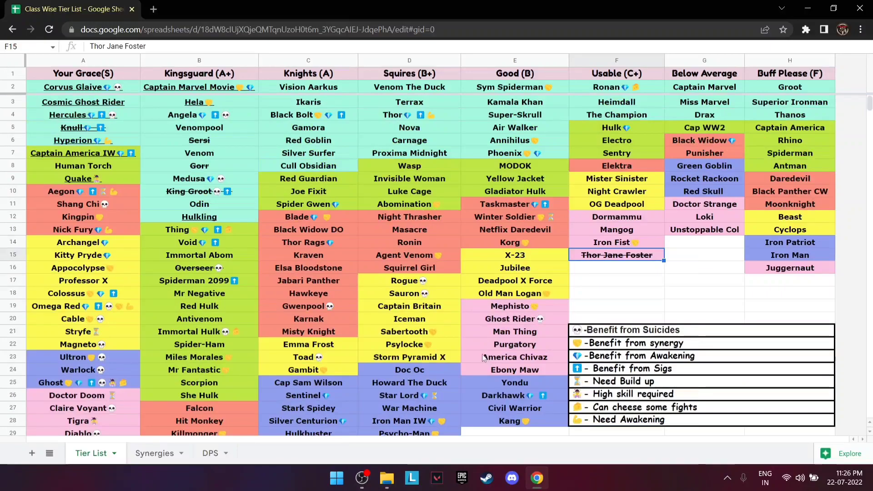
scroll(down, 3)
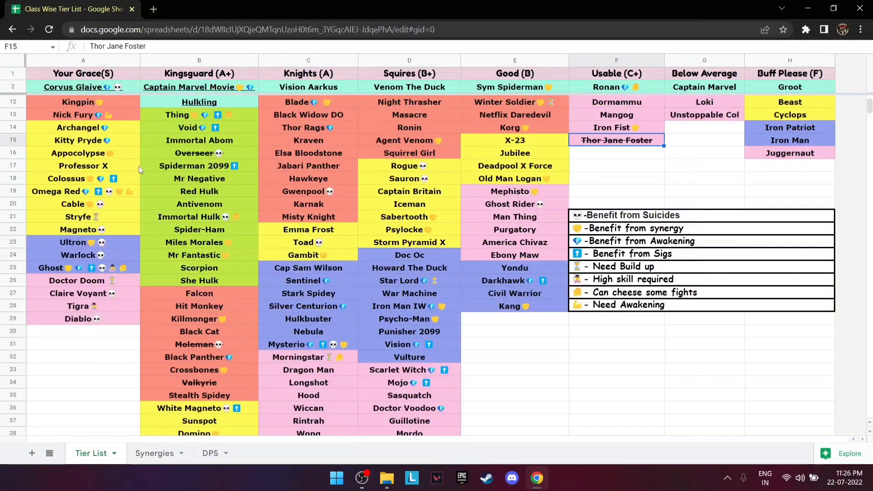
click(198, 344)
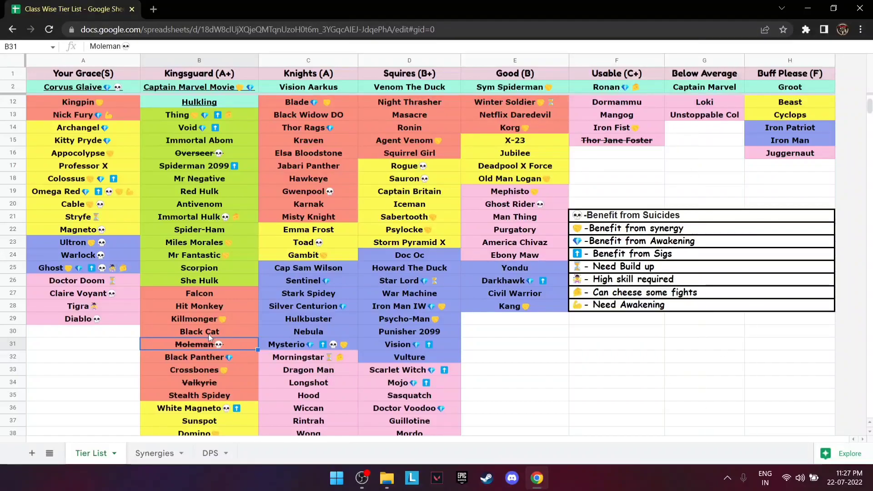
mouse_move(206, 336)
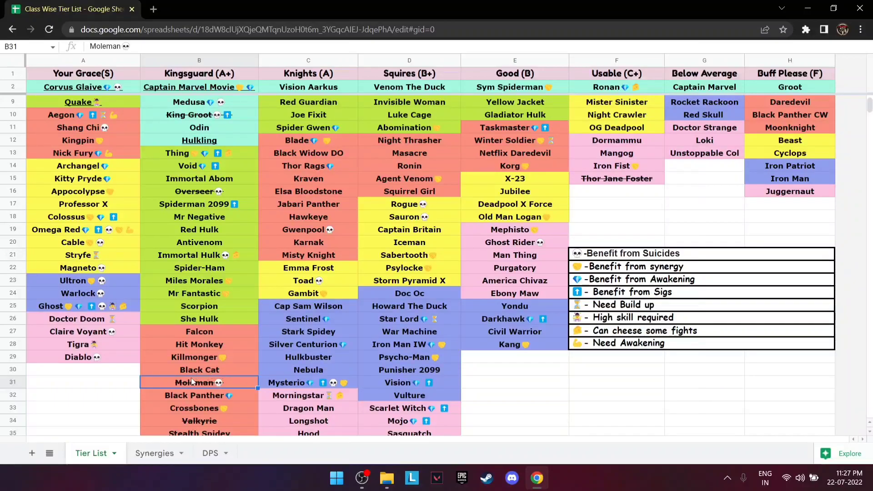
mouse_move(163, 384)
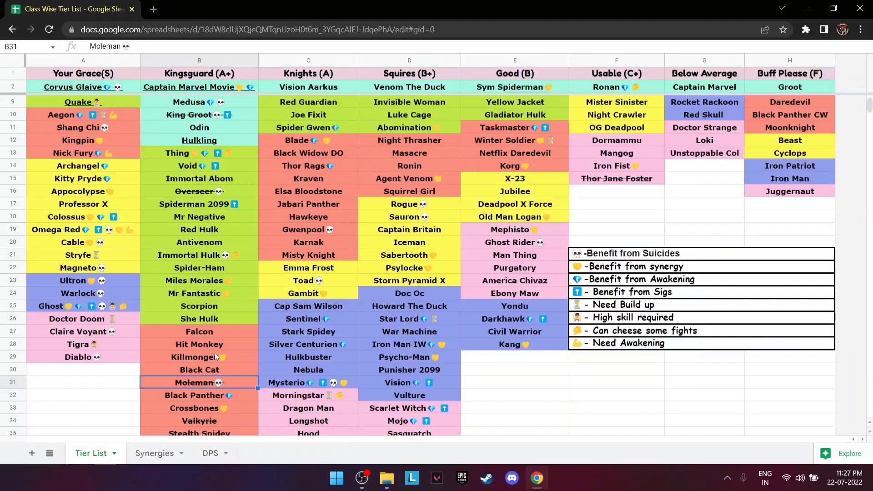
scroll(down, 3)
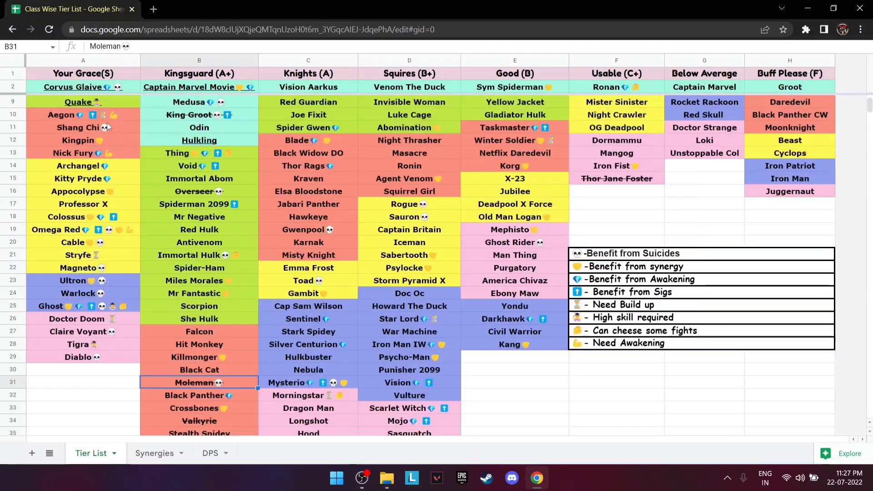
click(82, 140)
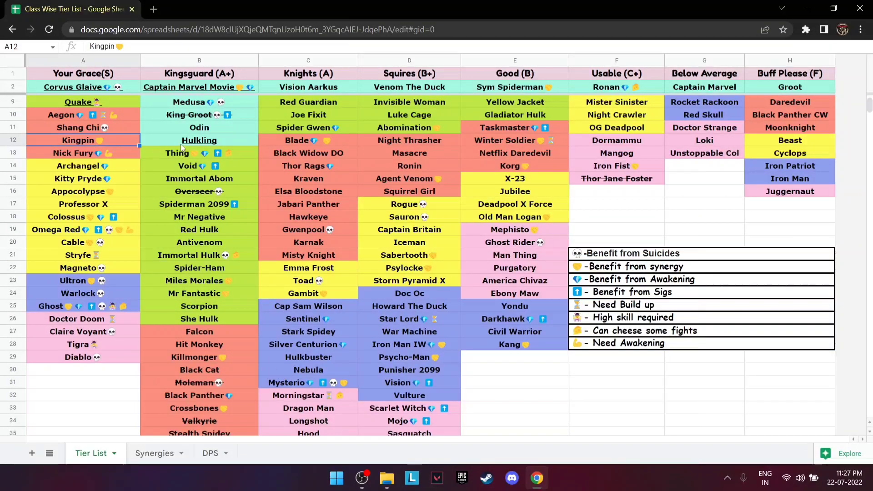
click(73, 153)
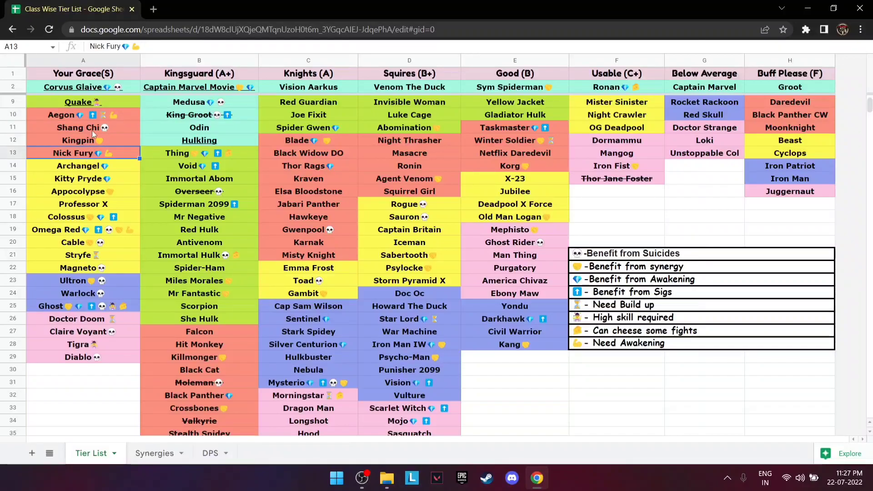
click(83, 102)
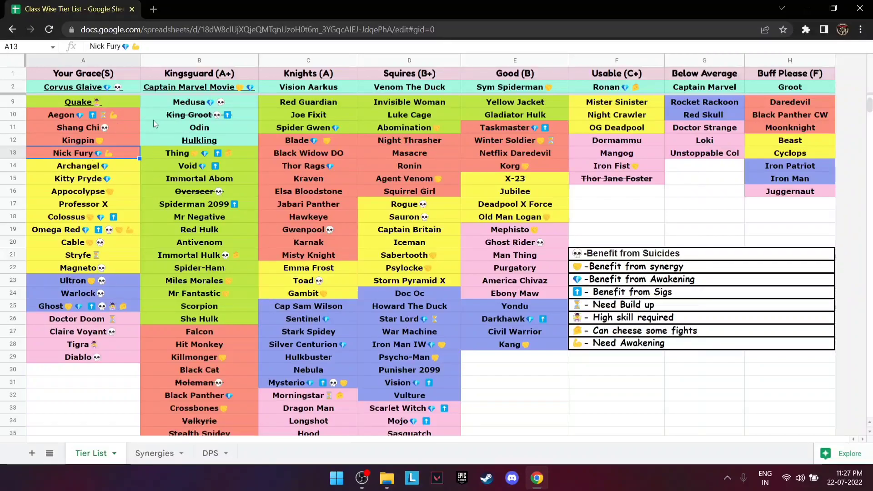
click(83, 127)
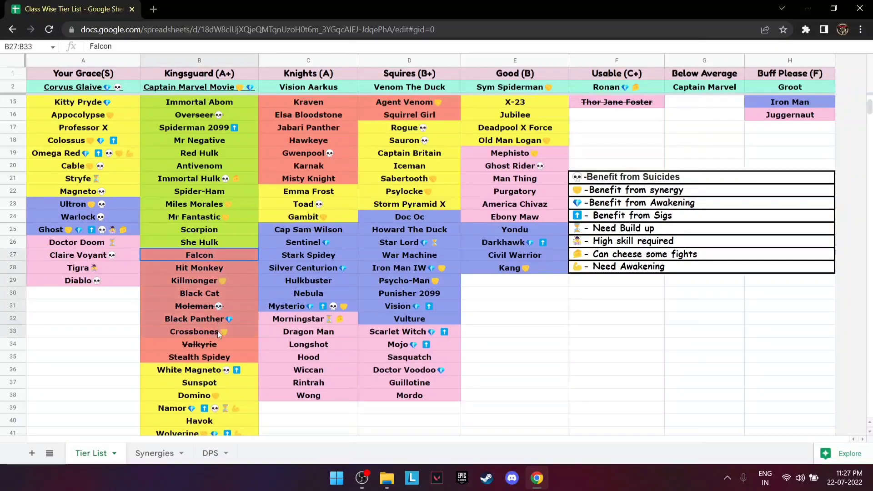
click(198, 357)
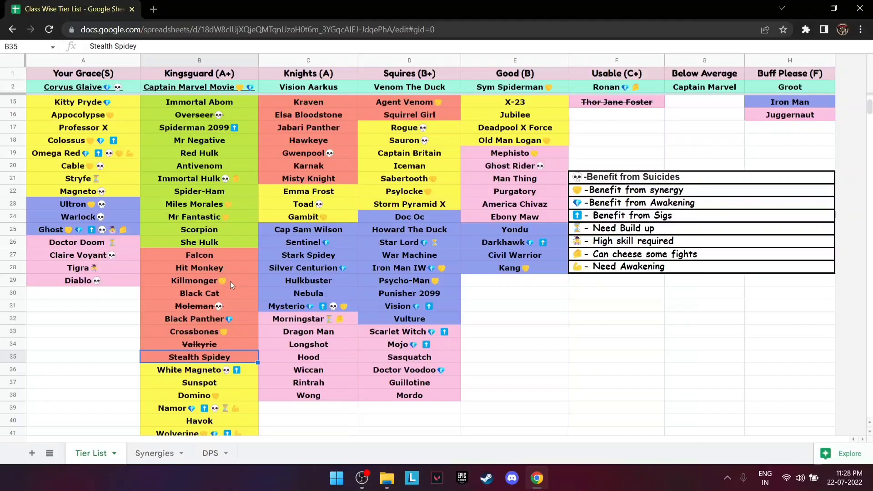
mouse_move(189, 327)
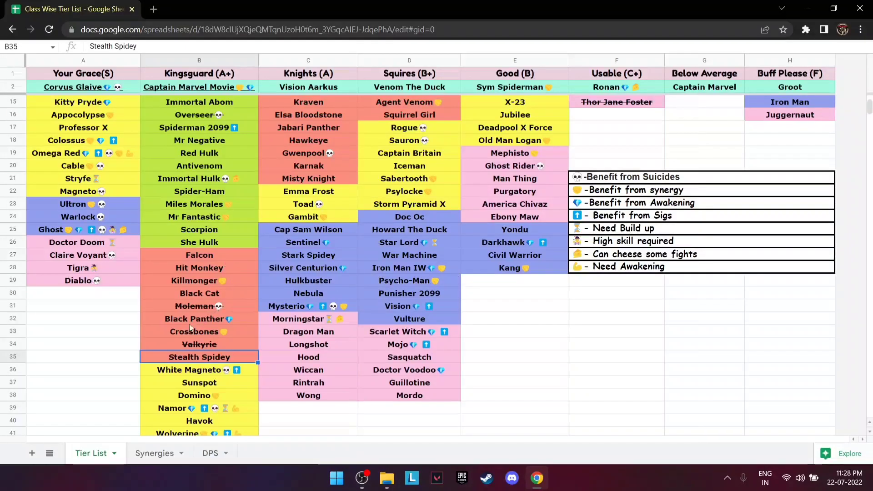
mouse_move(209, 254)
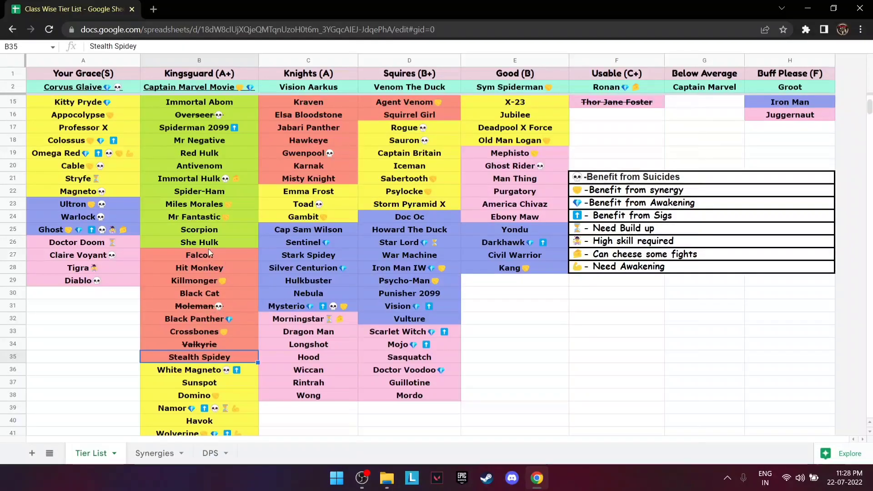
click(199, 305)
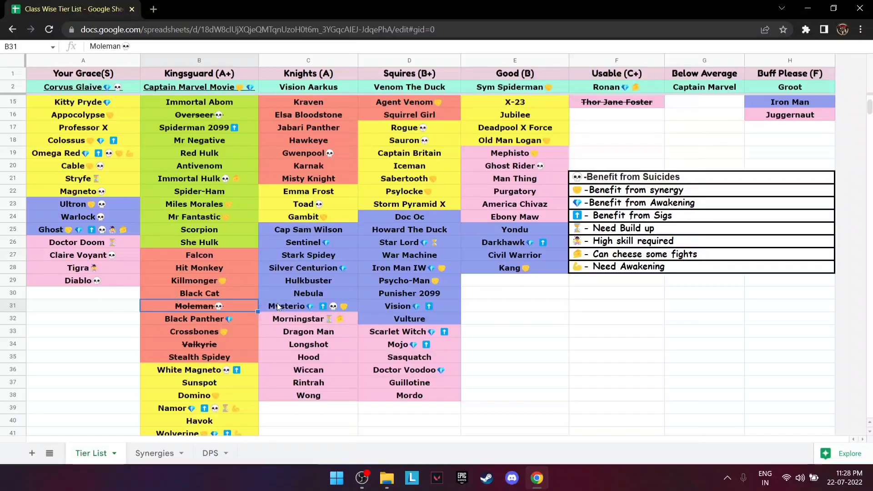
mouse_move(226, 294)
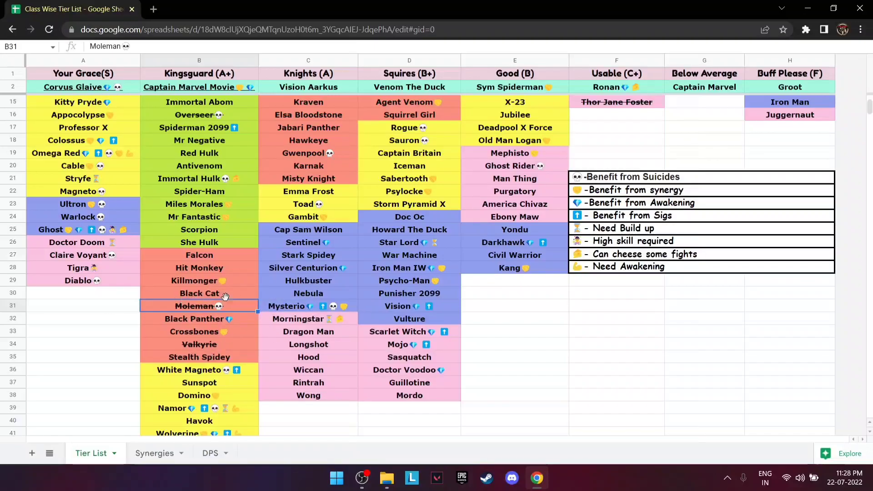
mouse_move(242, 313)
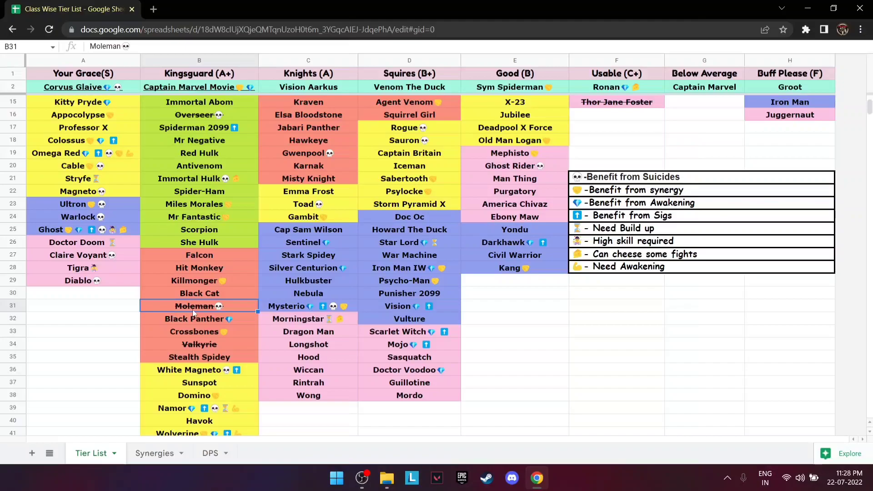
mouse_move(217, 294)
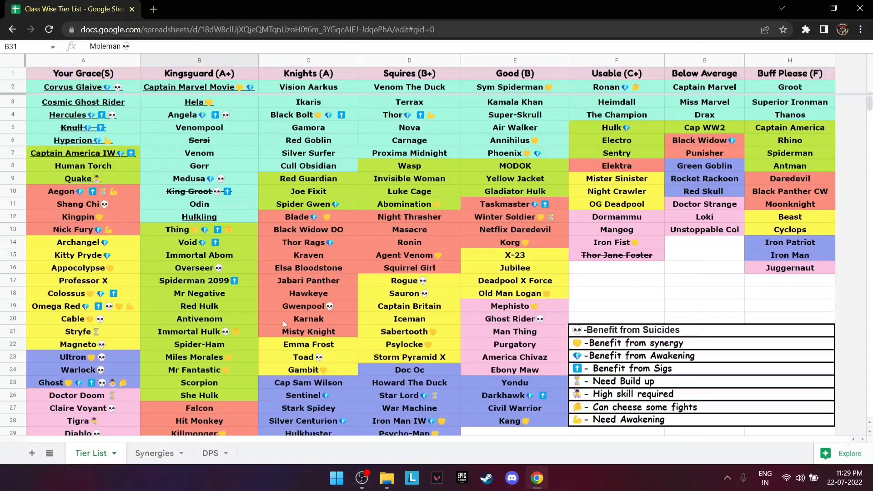
mouse_move(112, 204)
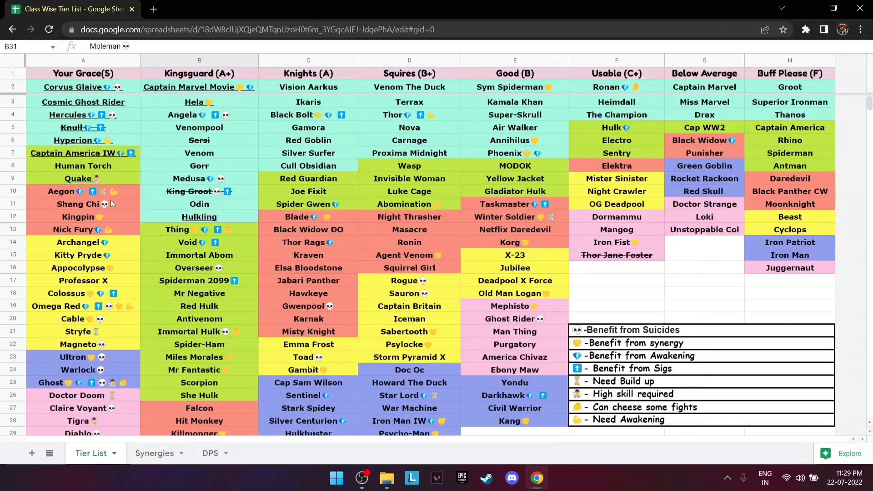
scroll(down, 3)
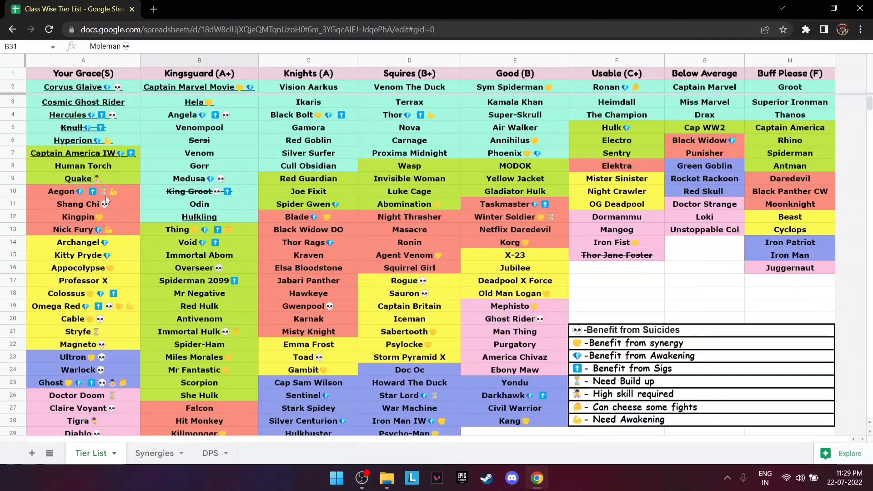
click(82, 229)
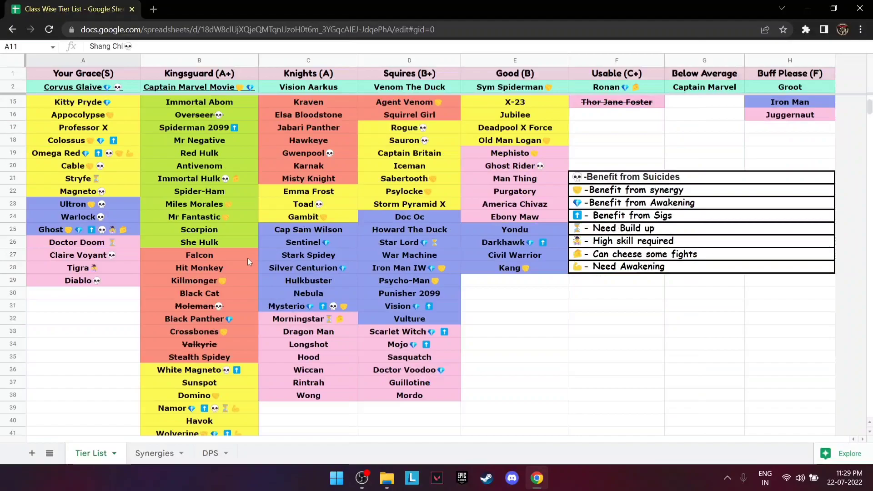
drag(199, 255, 198, 357)
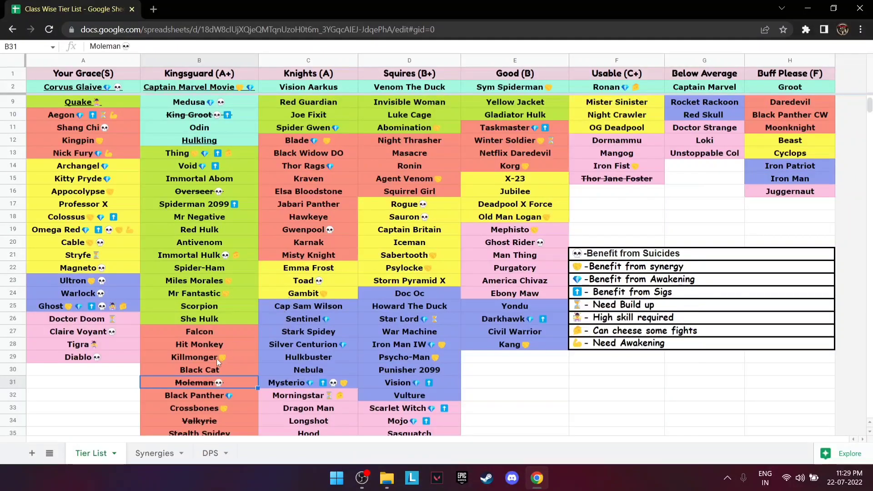
click(199, 344)
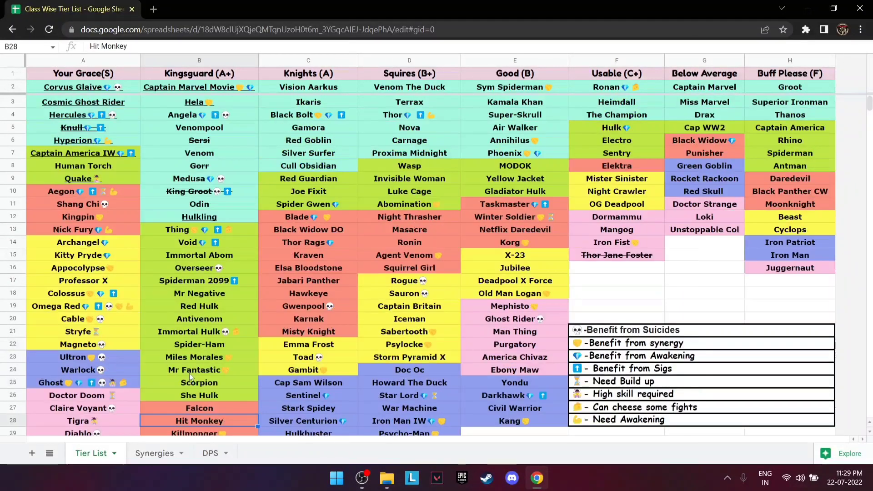
mouse_move(220, 265)
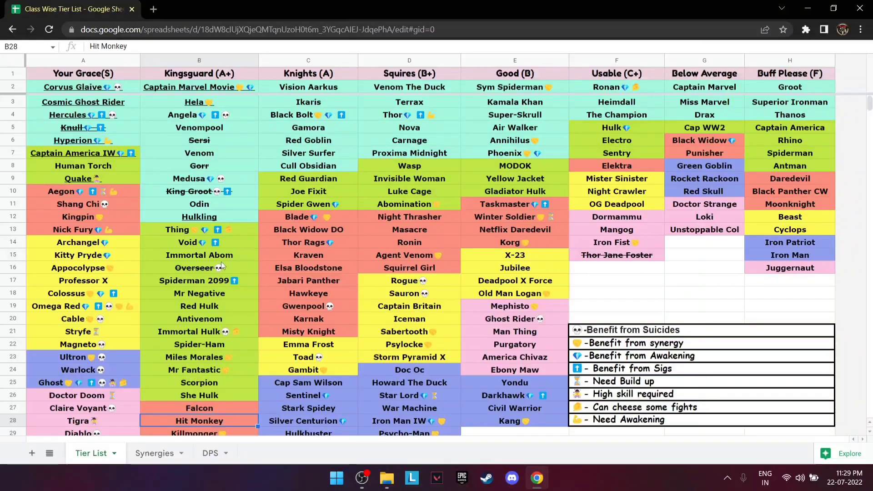
click(198, 191)
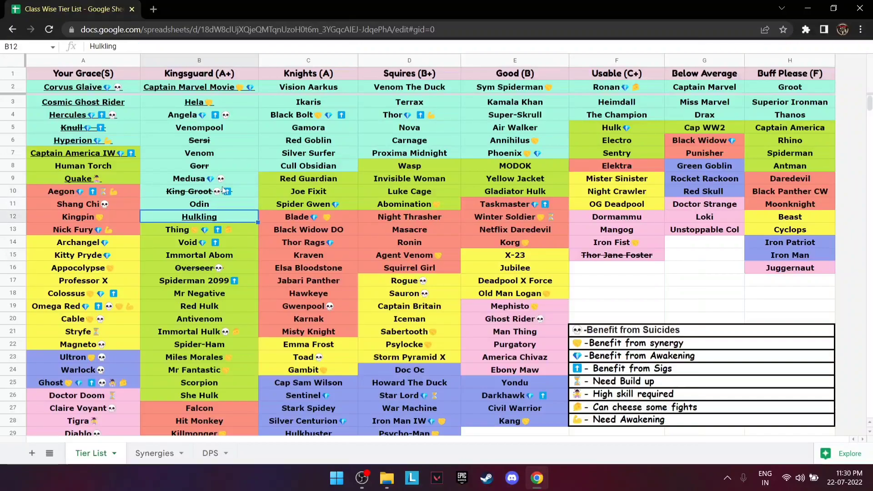
click(199, 191)
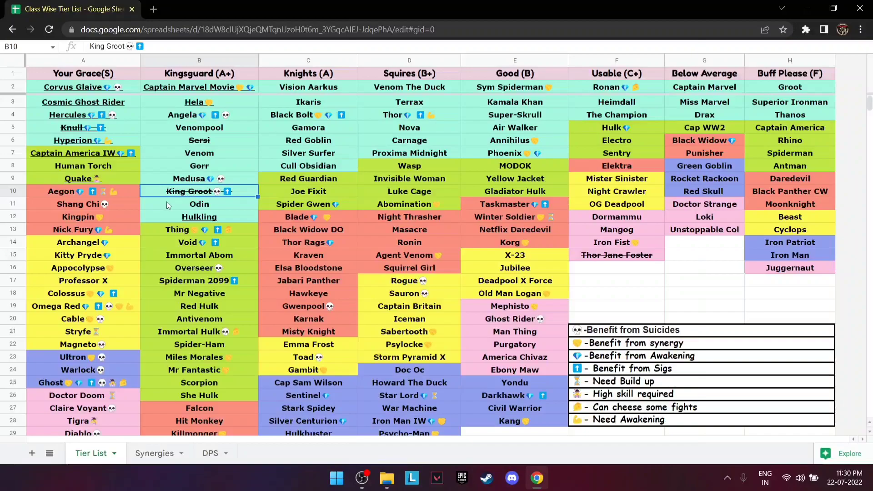
mouse_move(240, 179)
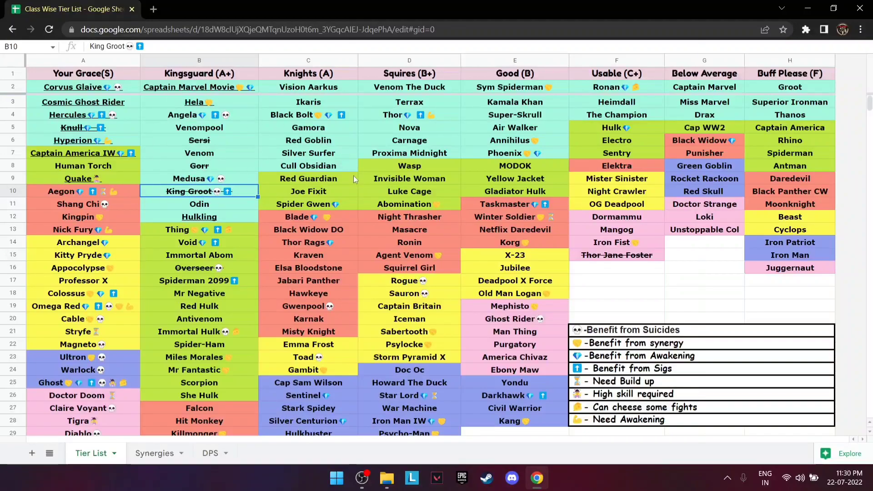
mouse_move(112, 137)
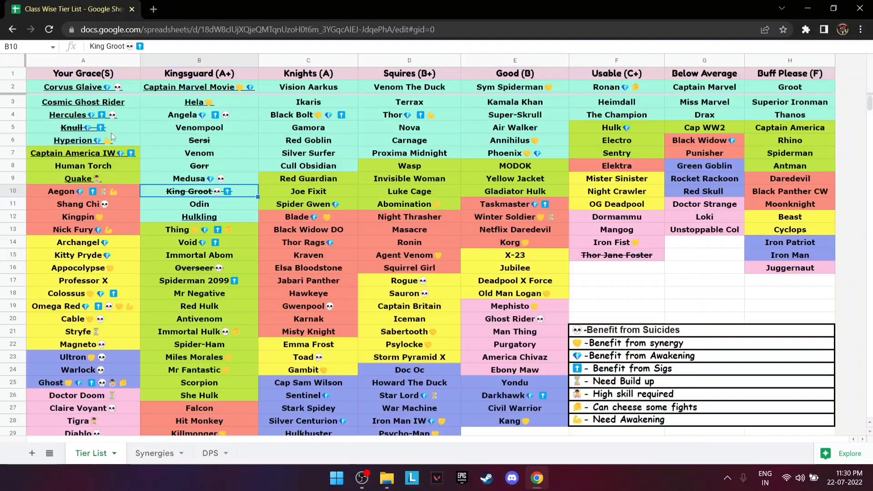
click(72, 127)
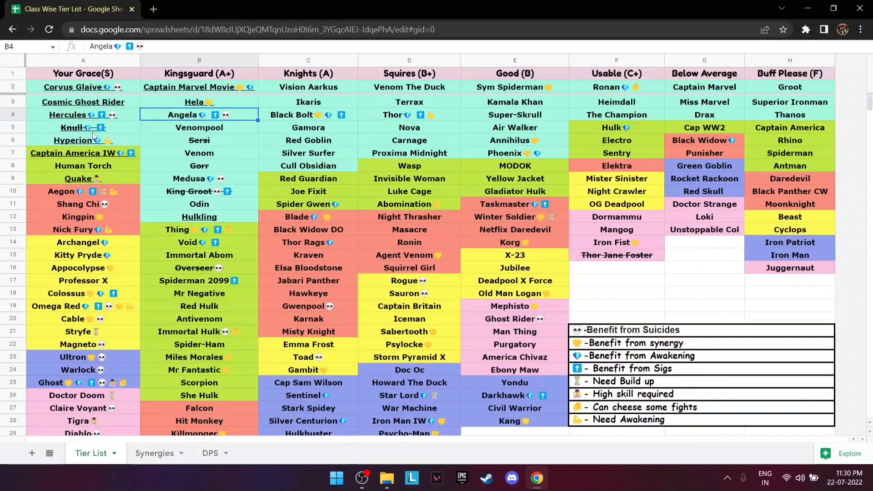
click(71, 127)
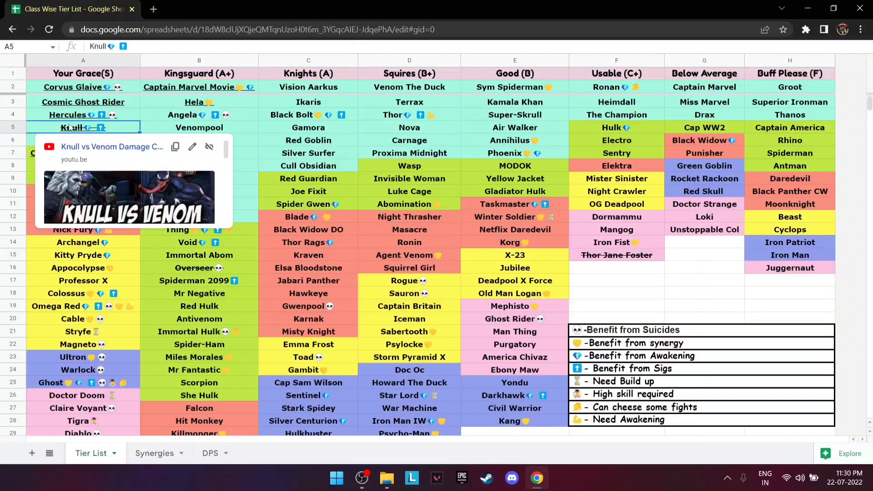
click(409, 204)
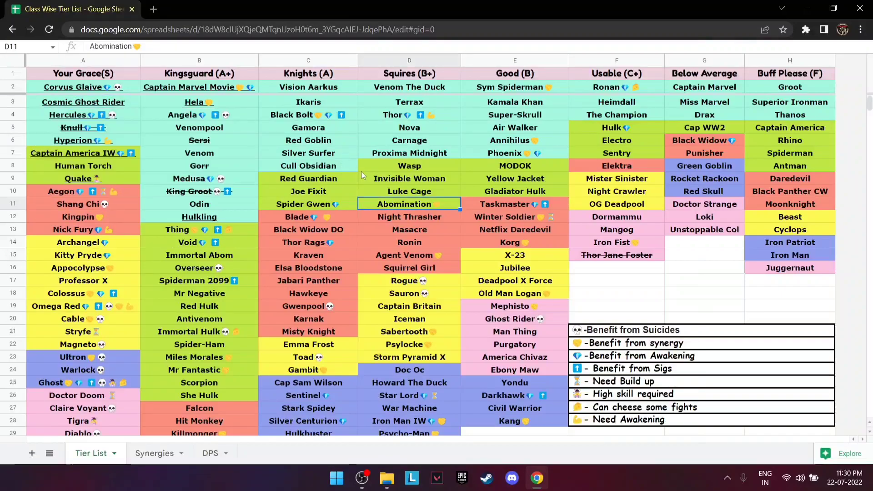
mouse_move(253, 241)
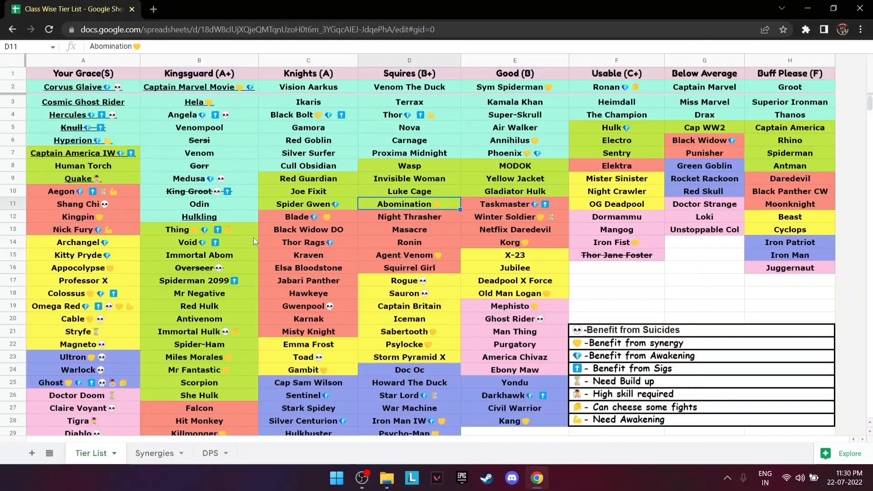
click(198, 268)
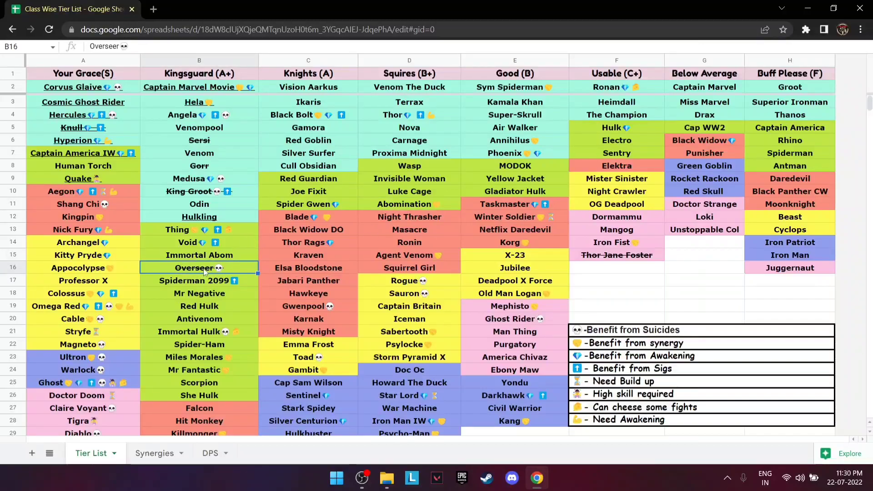
scroll(down, 3)
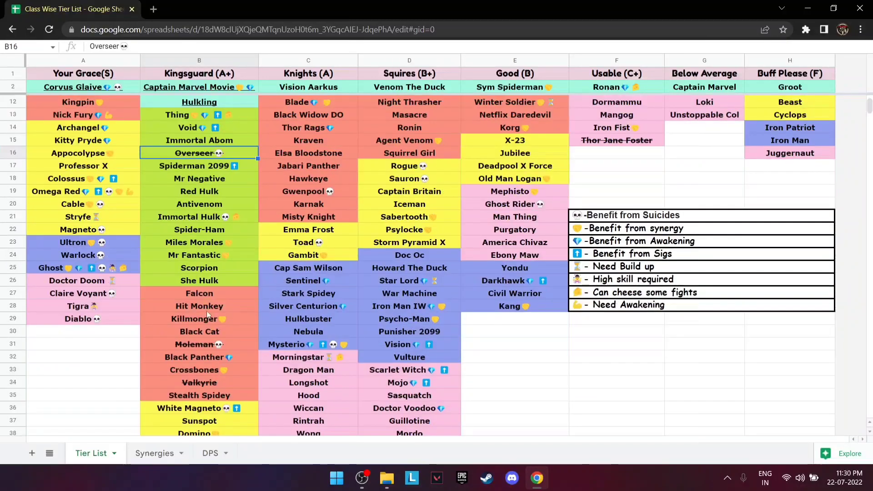
scroll(down, 3)
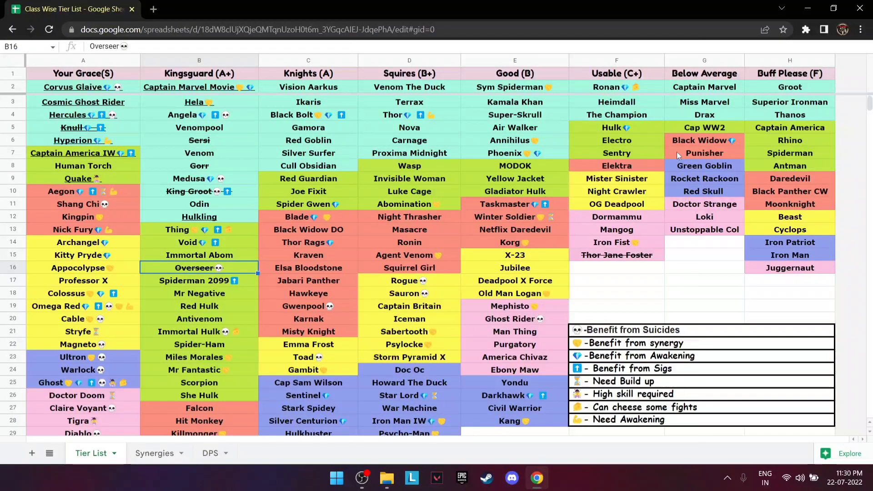
scroll(down, 3)
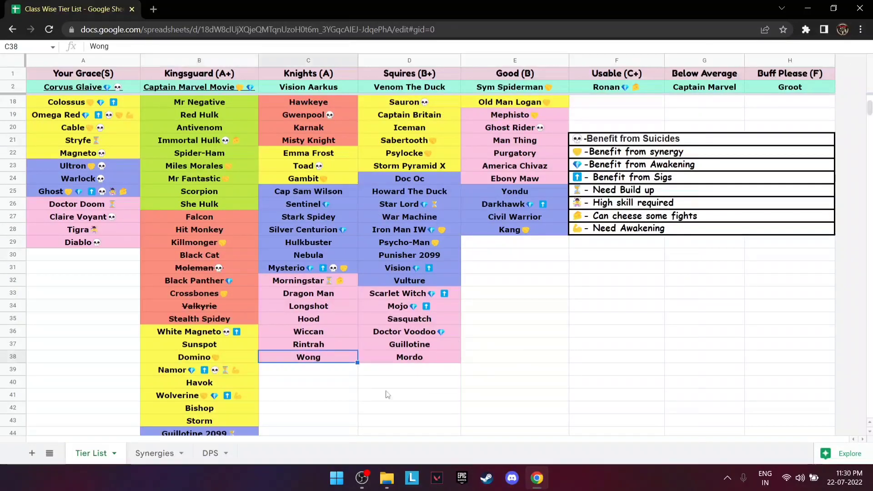
scroll(down, 3)
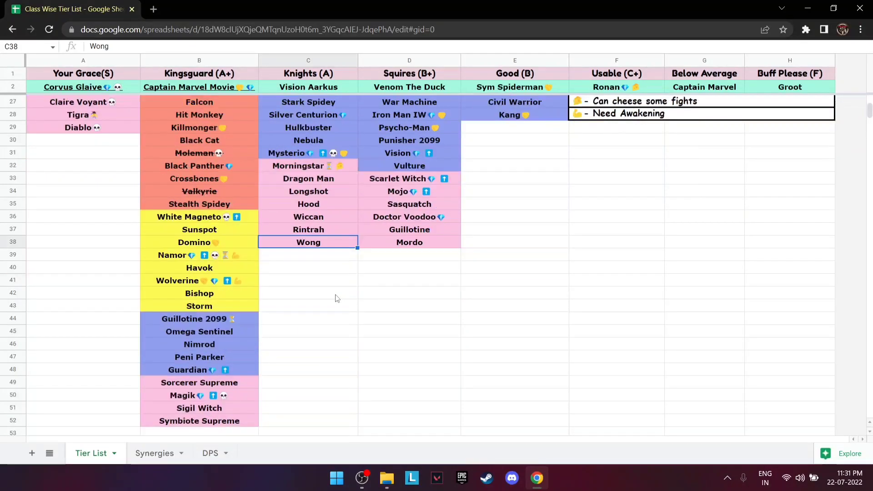
scroll(down, 3)
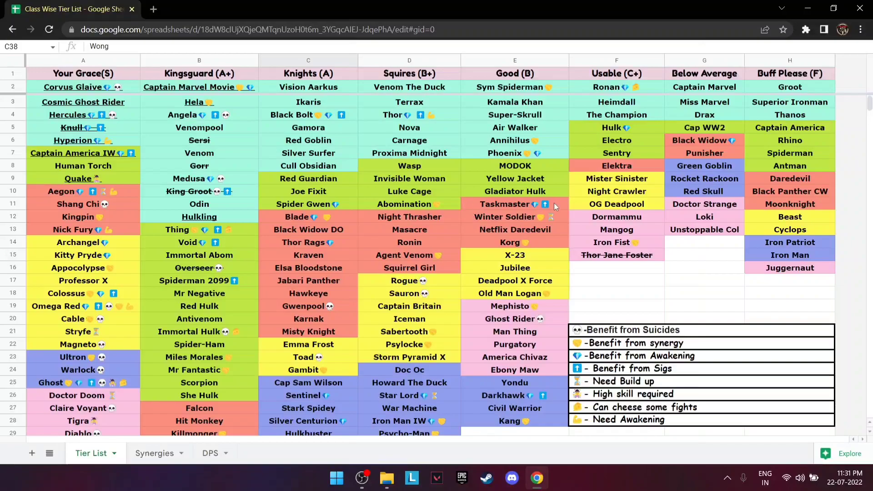
mouse_move(115, 248)
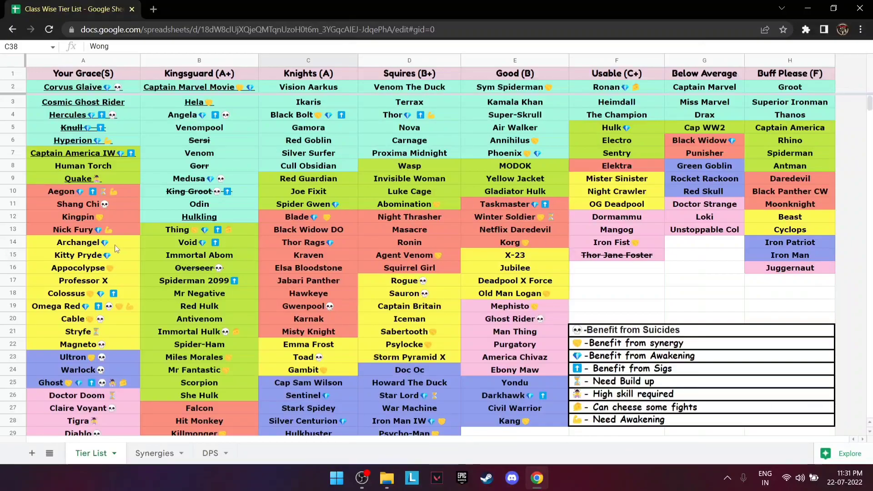
click(611, 243)
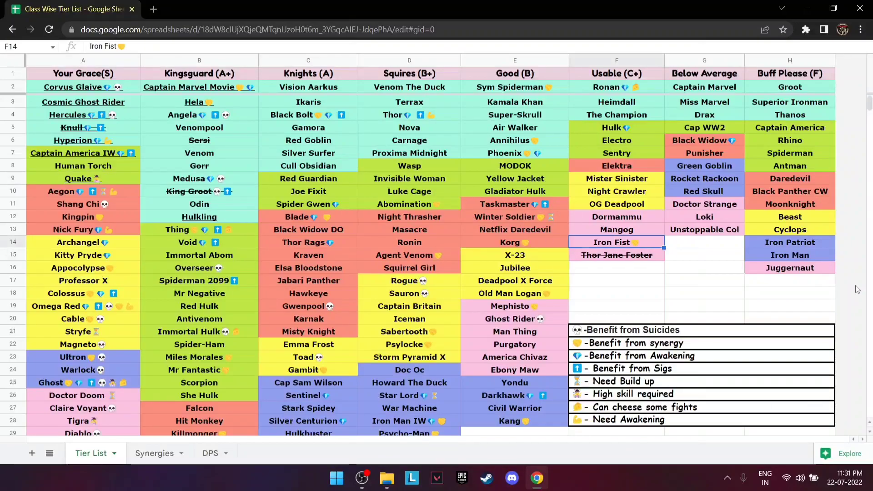
scroll(down, 3)
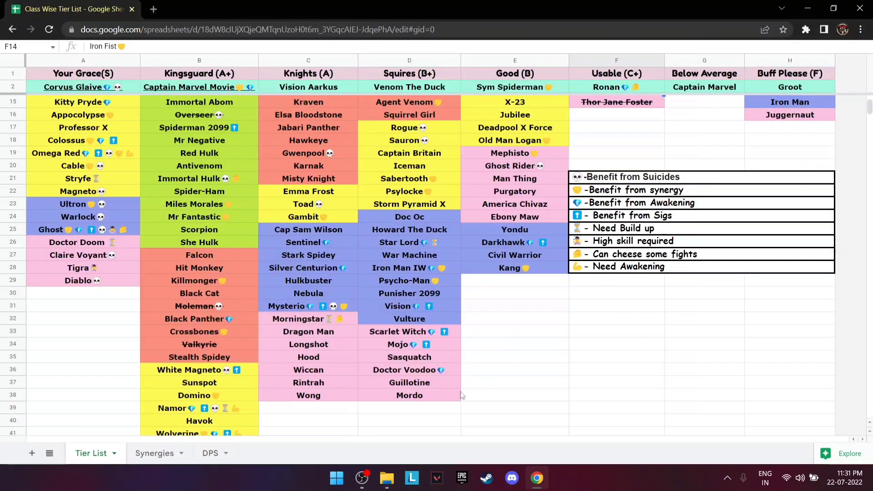